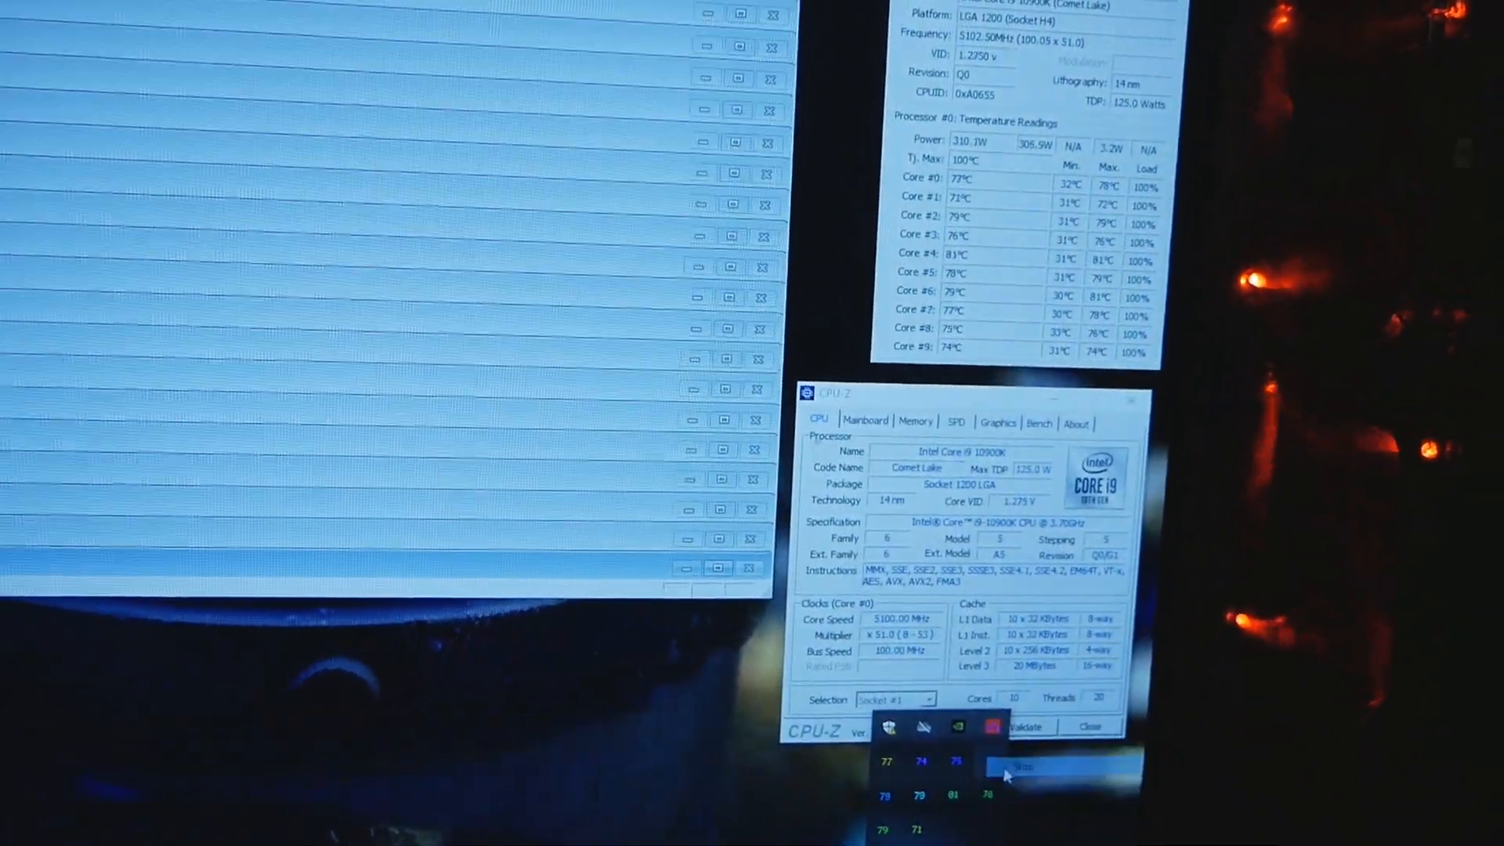
Step: Launch a Small FFTs torture test on 20 threads from the Options menu
left_click(95, 28)
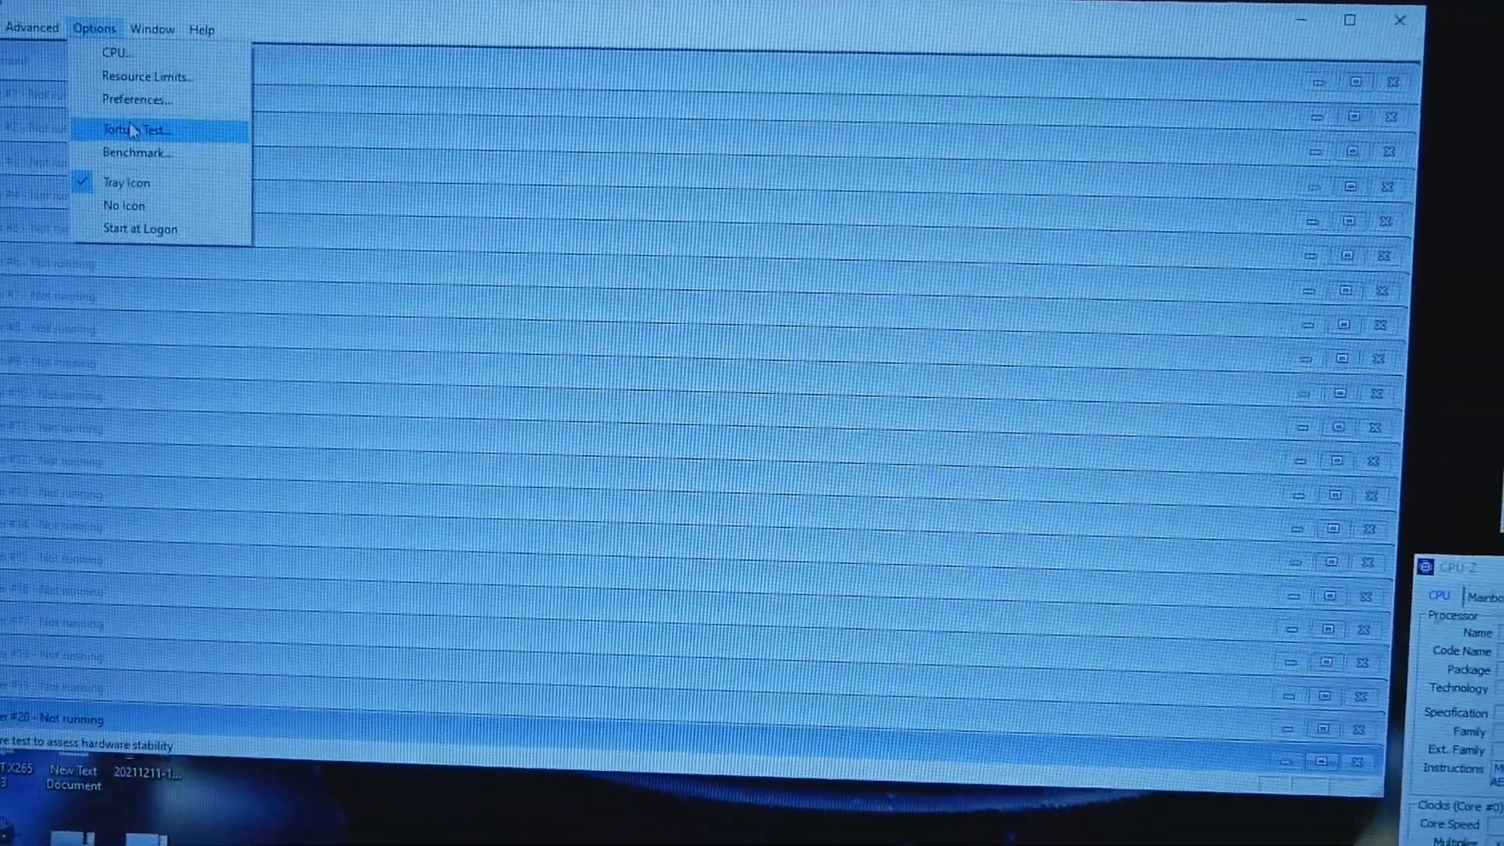
left_click(134, 129)
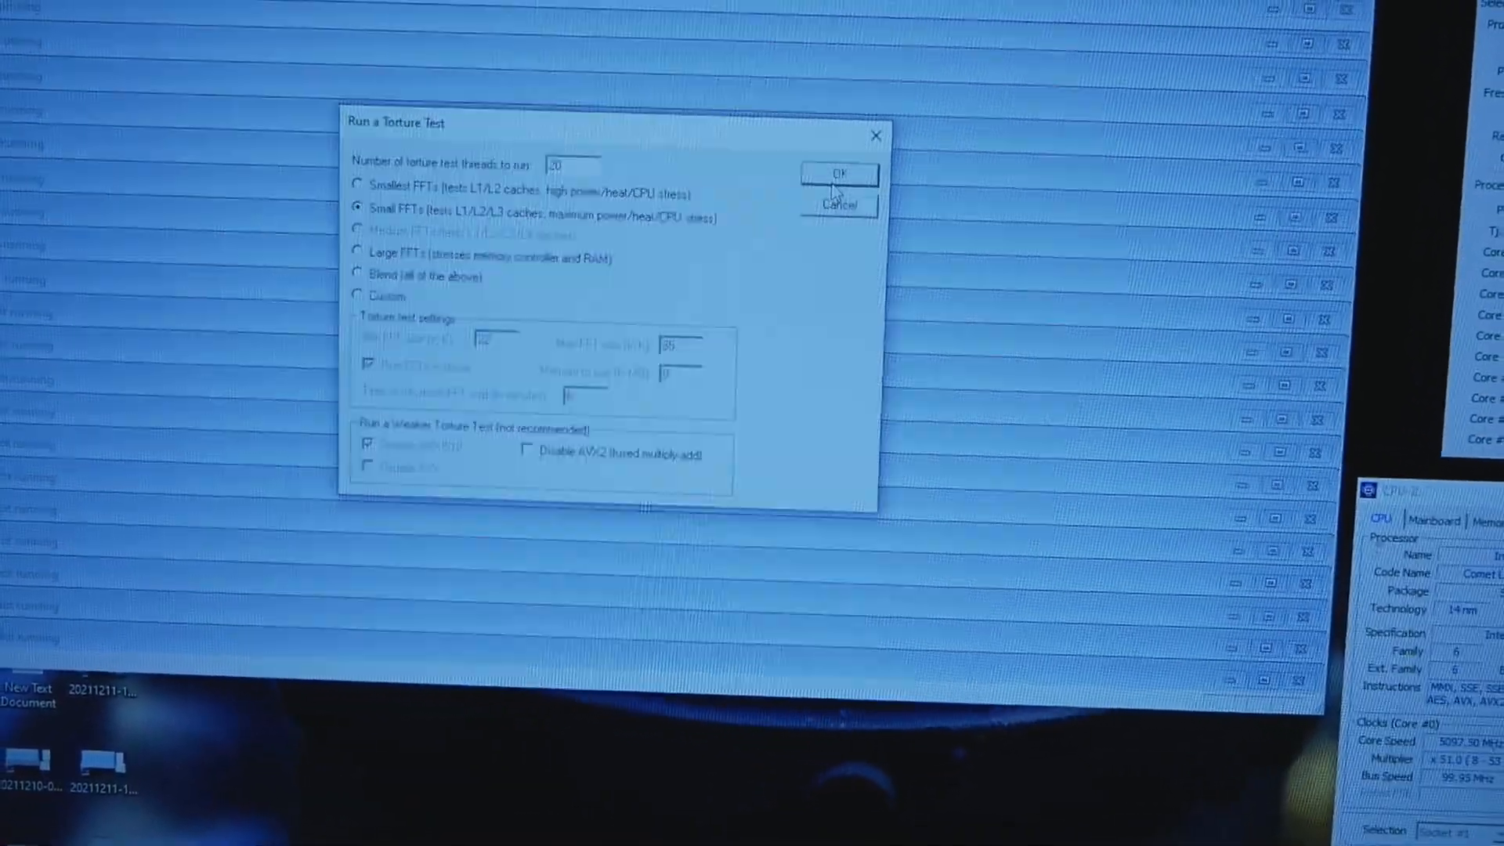
left_click(838, 175)
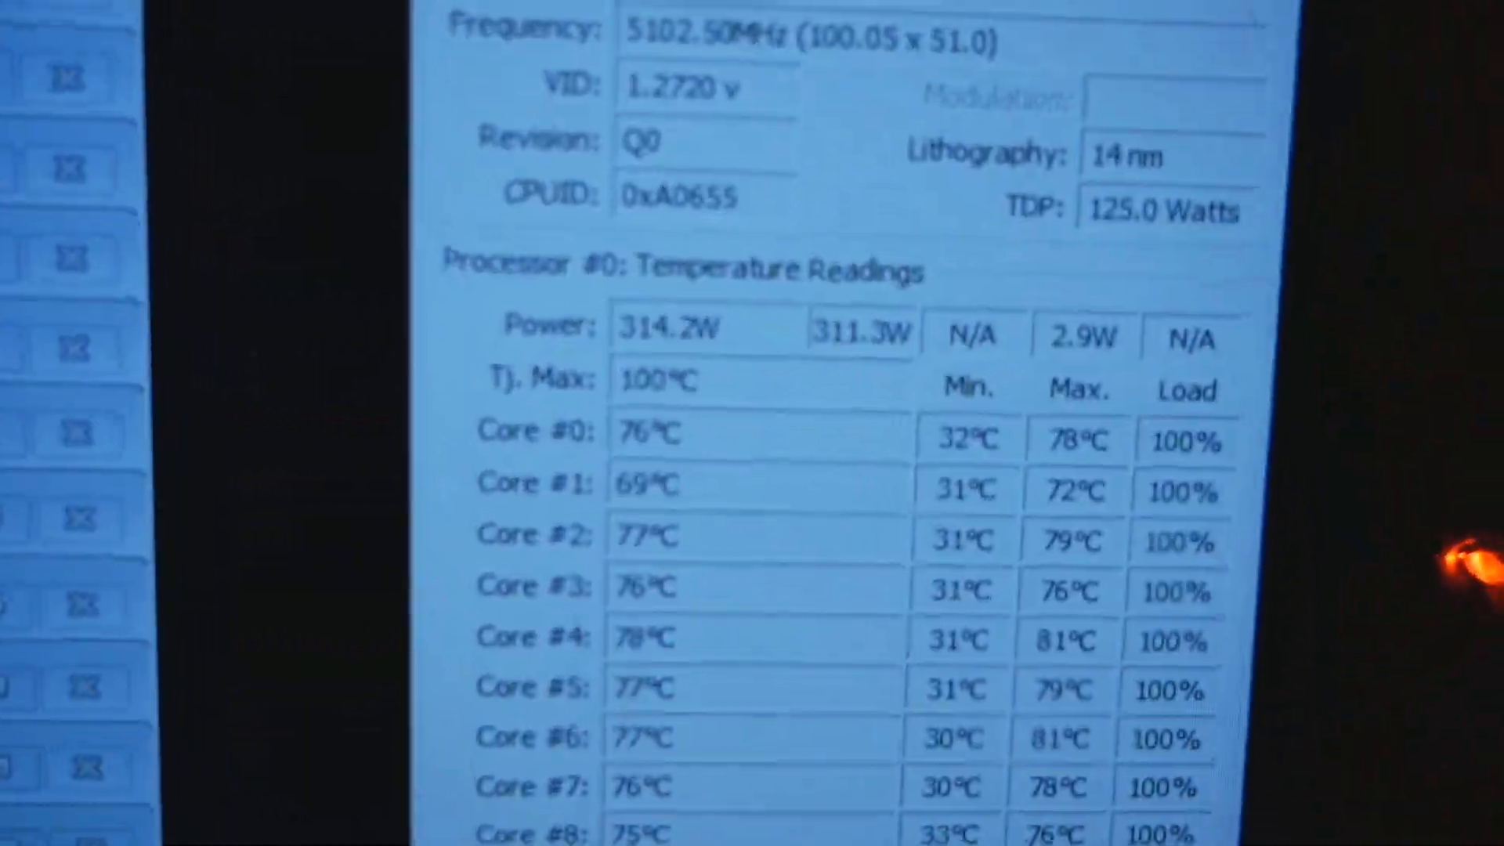